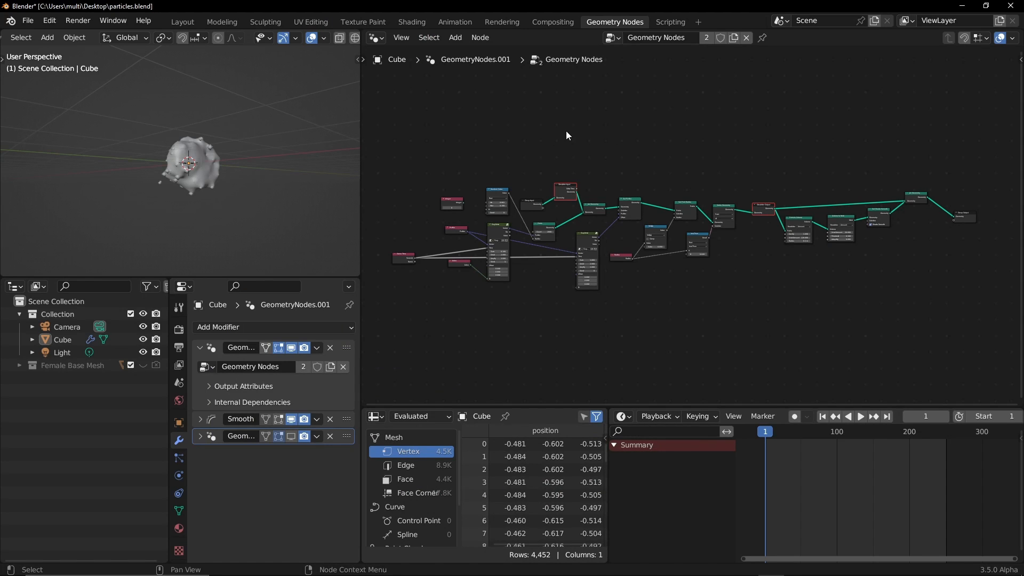
pyautogui.moveTo(633, 166)
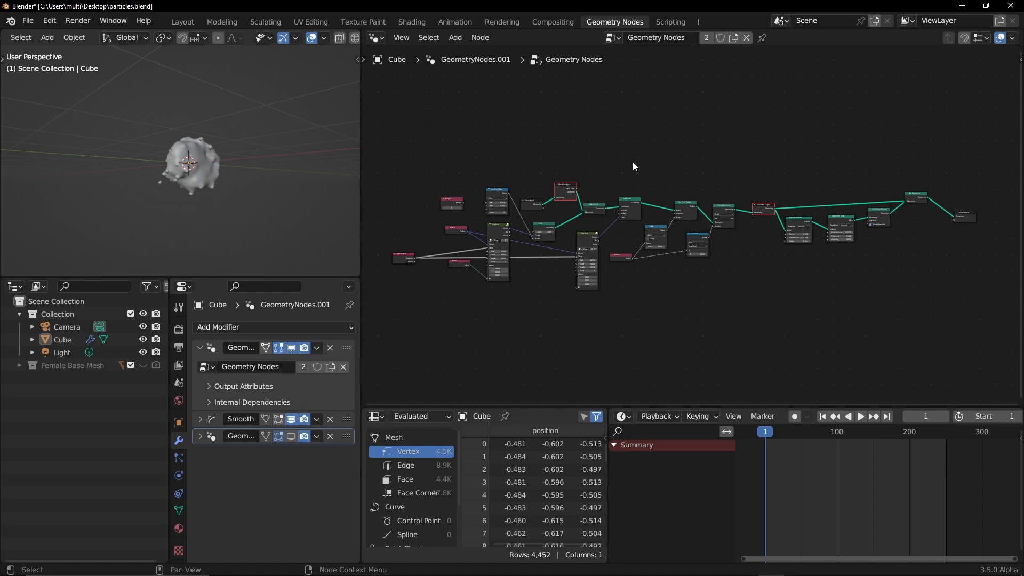
pyautogui.moveTo(670, 184)
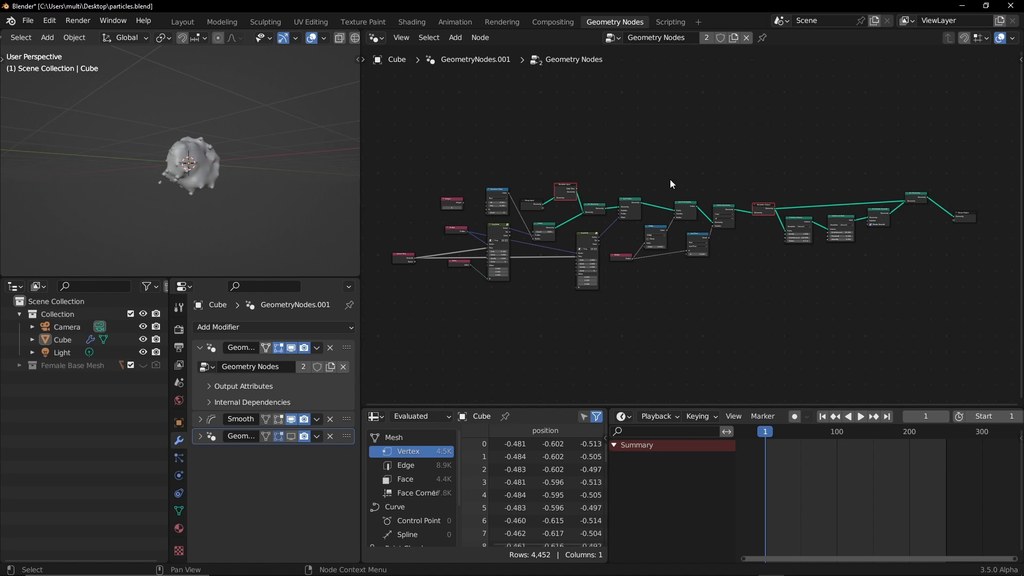
pyautogui.moveTo(645, 187)
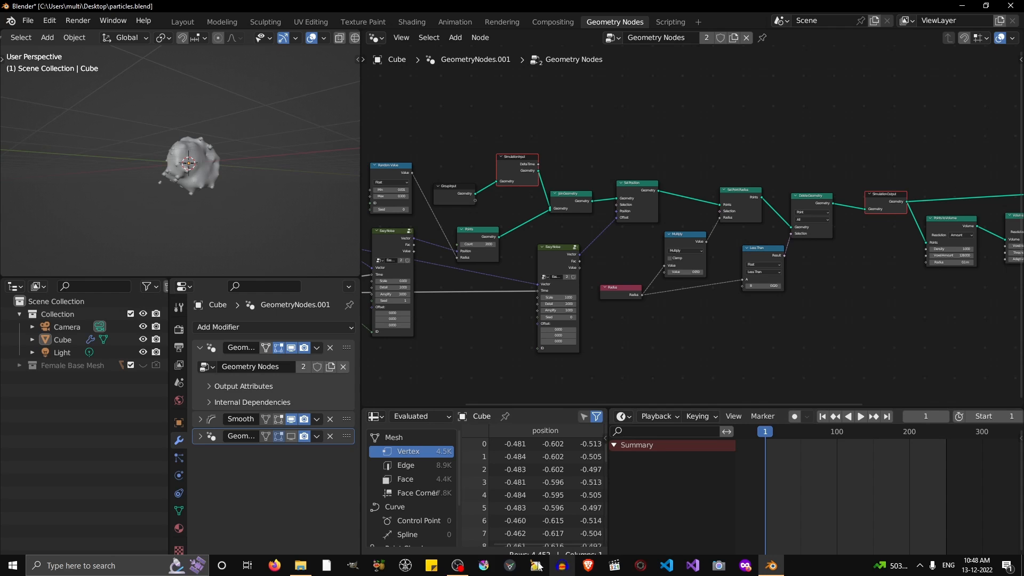
# - Bring Firefox forward and scroll the Branch Builds page to find geometry-nodes-simulation
pyautogui.click(508, 565)
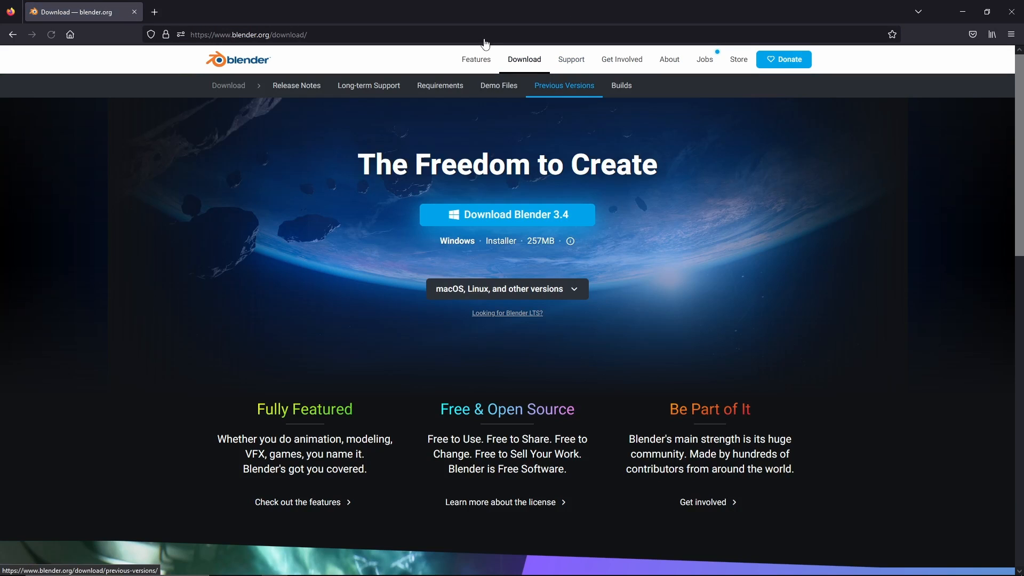
pyautogui.scroll(-3)
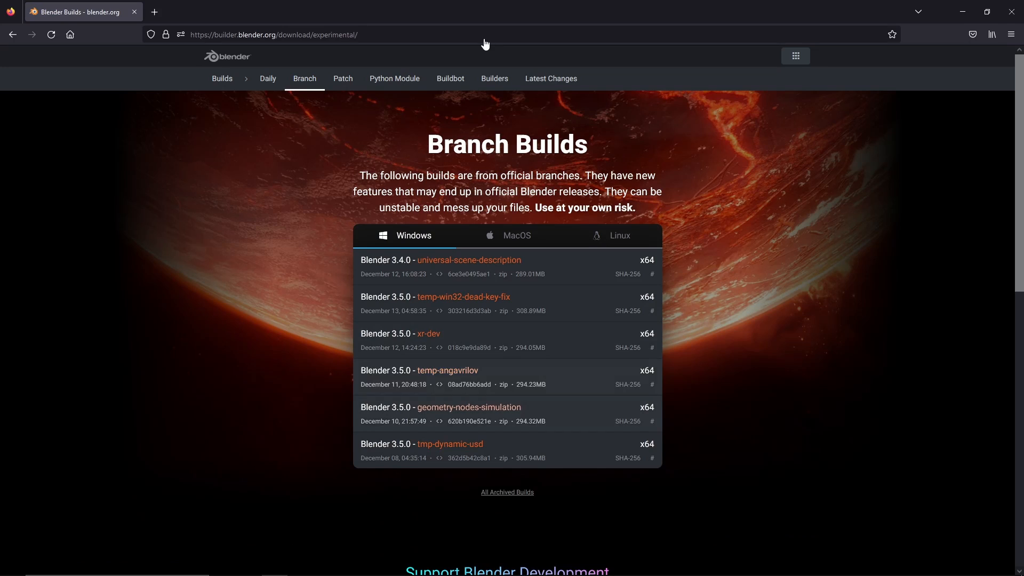
pyautogui.moveTo(422, 445)
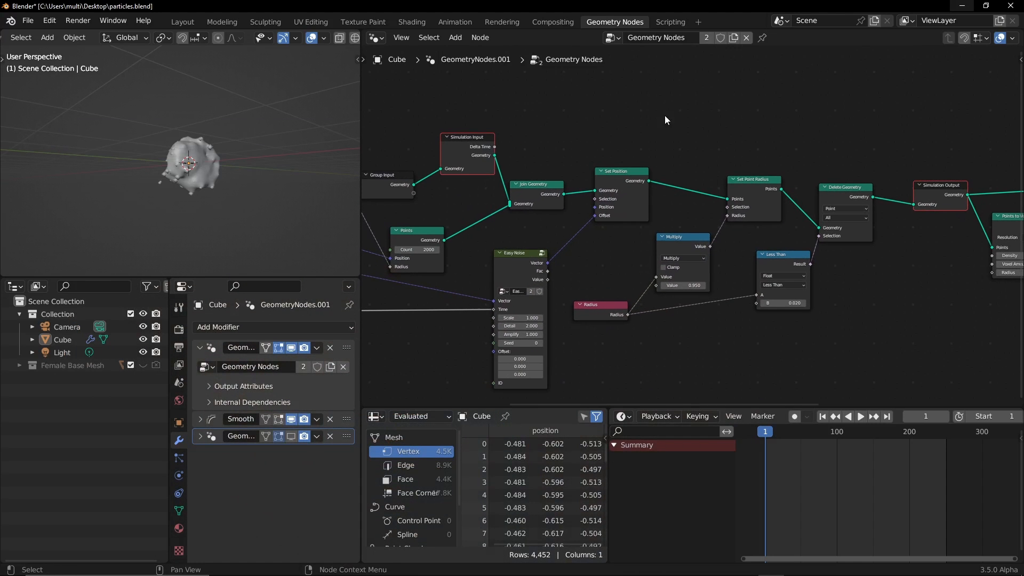
pyautogui.moveTo(628, 95)
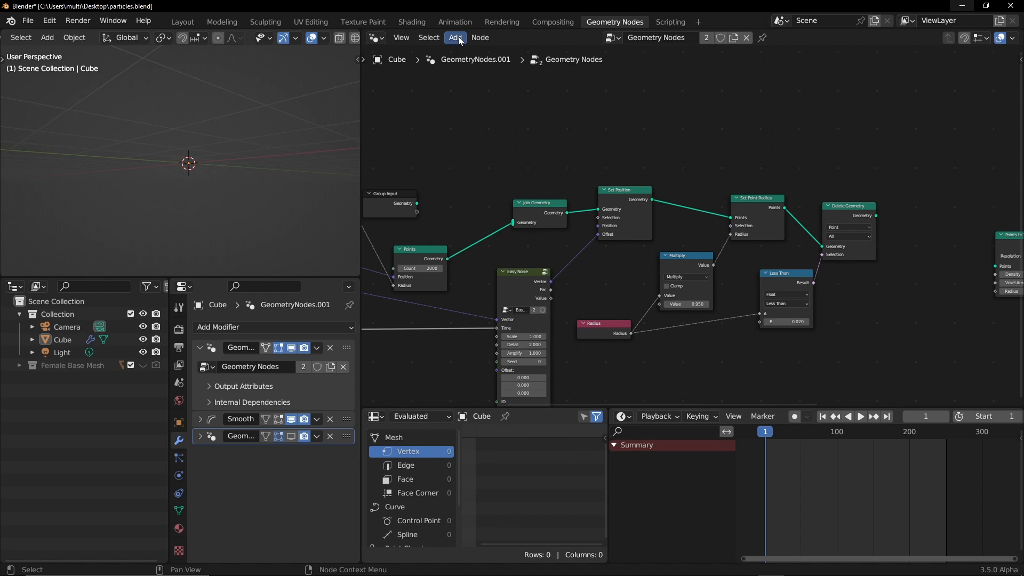
# - Add a Simulation Output node to the node tree from the Simulation menu
pyautogui.click(454, 37)
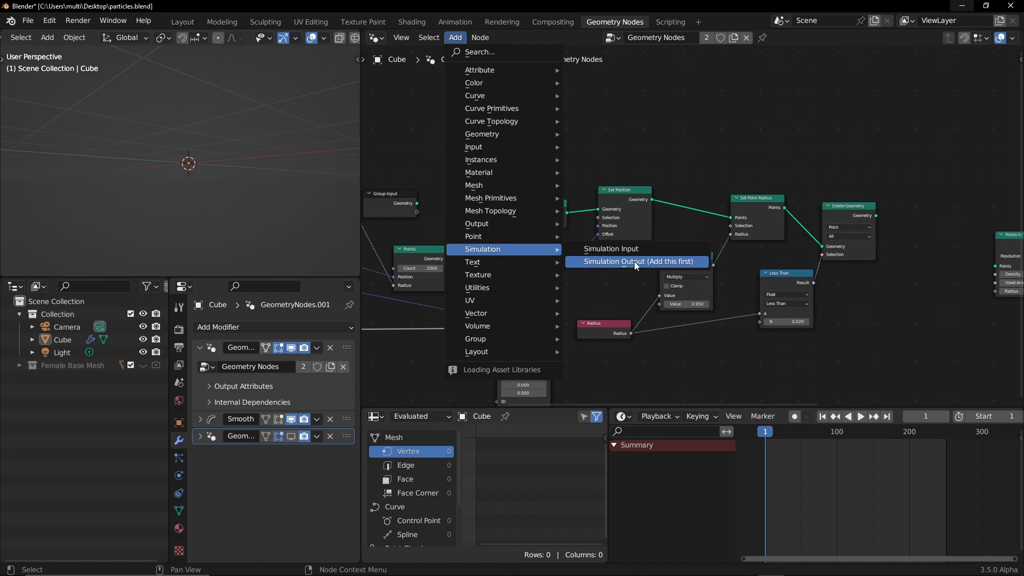
pyautogui.click(638, 261)
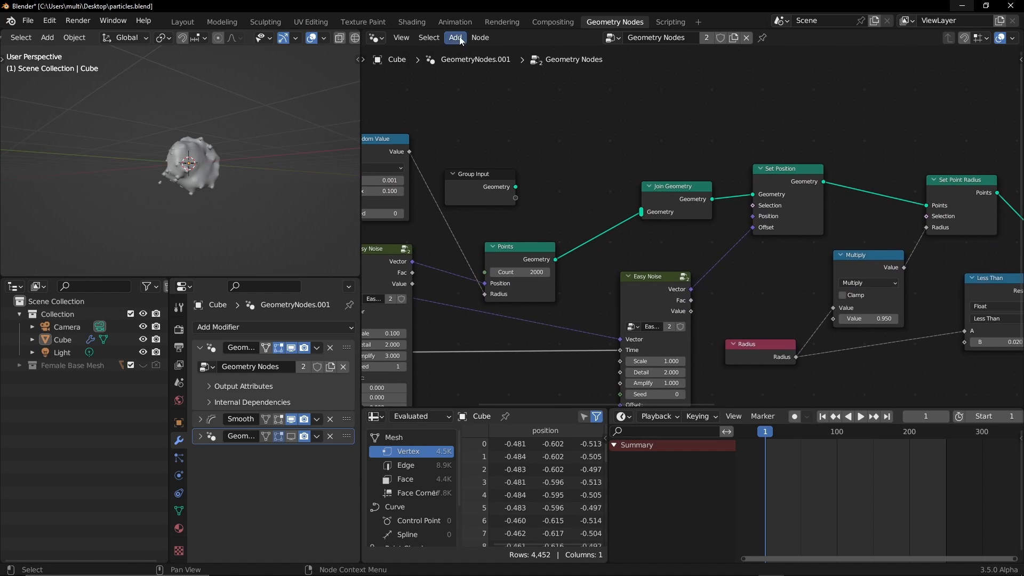
# - Add a Simulation Input node, wire its Geometry into Join Geometry, and play
pyautogui.click(455, 38)
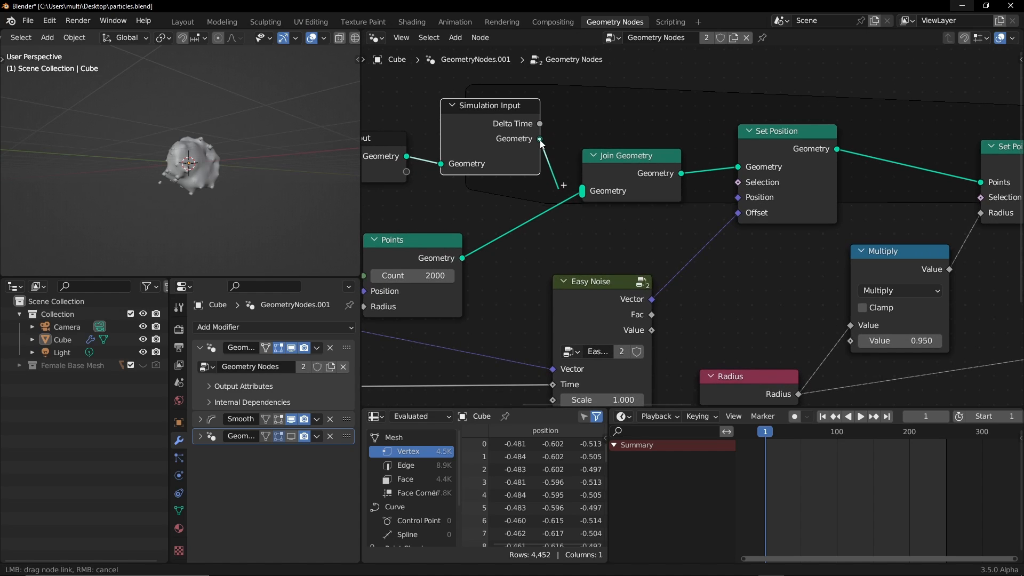
pyautogui.click(629, 155)
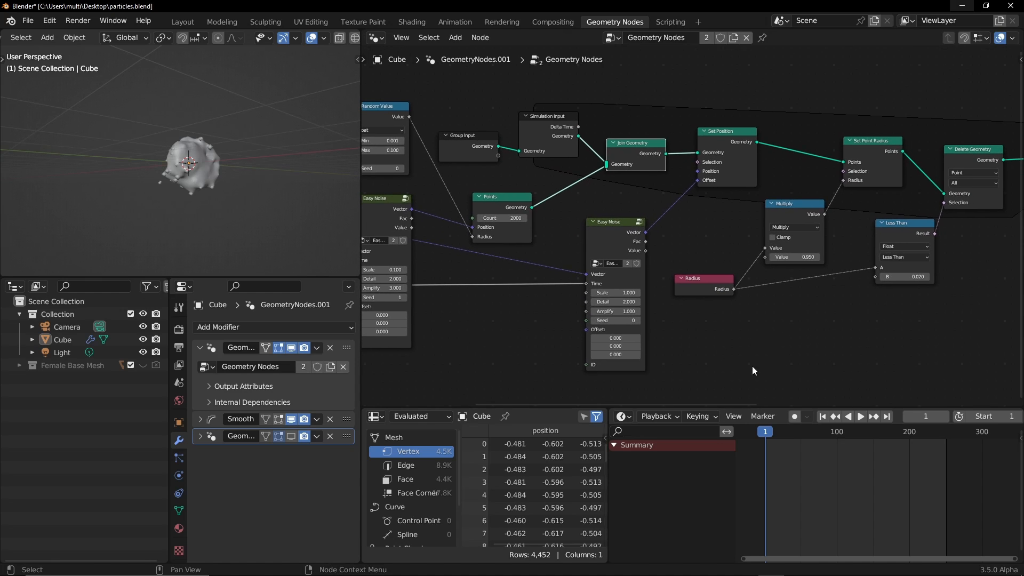
pyautogui.click(859, 416)
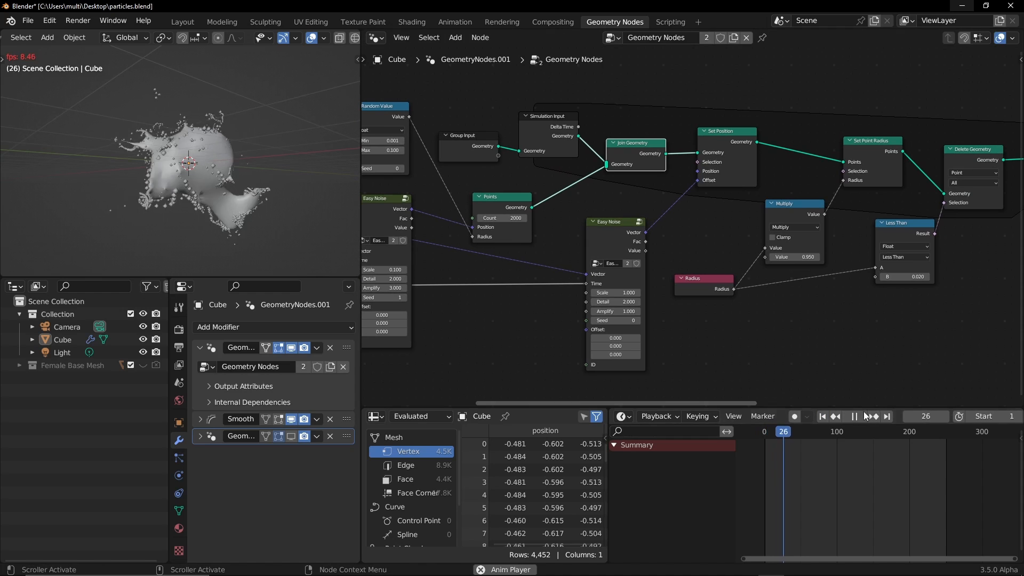
# - Pause playback around frame 36 with the particles spread wider
pyautogui.click(860, 416)
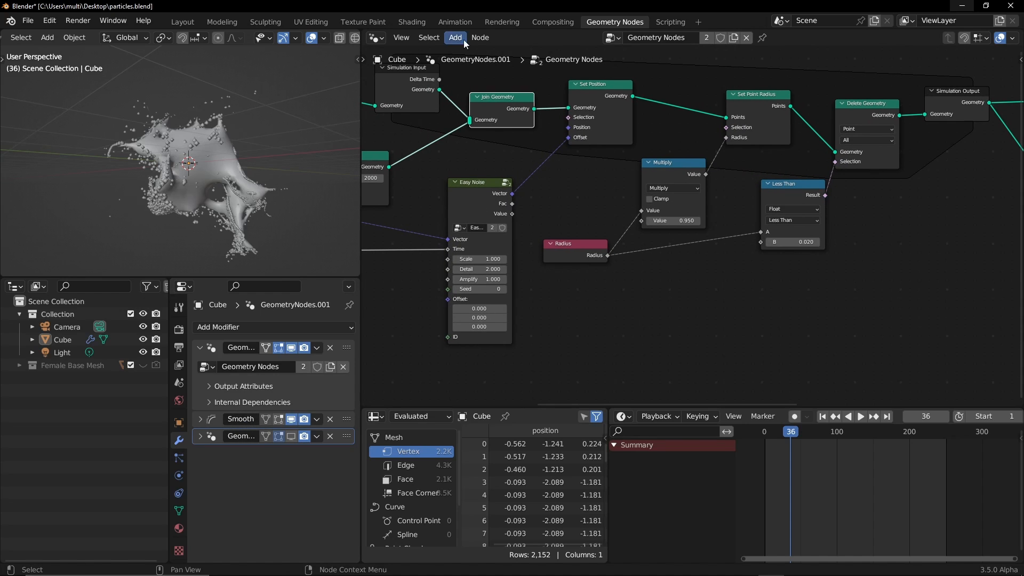
# - Add a Blur Attribute node from the Attribute category of the Add menu
pyautogui.click(454, 37)
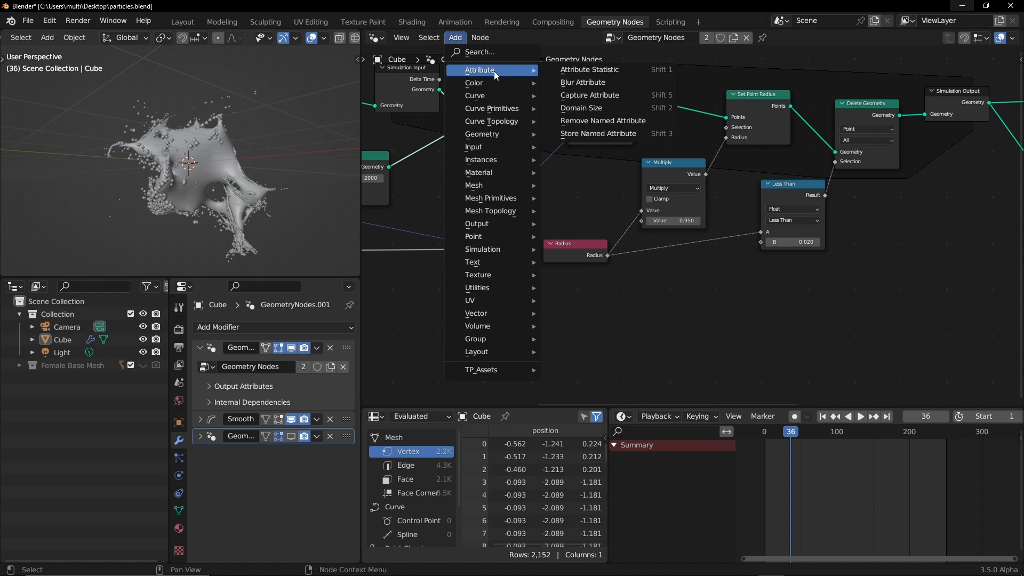
pyautogui.moveTo(596, 83)
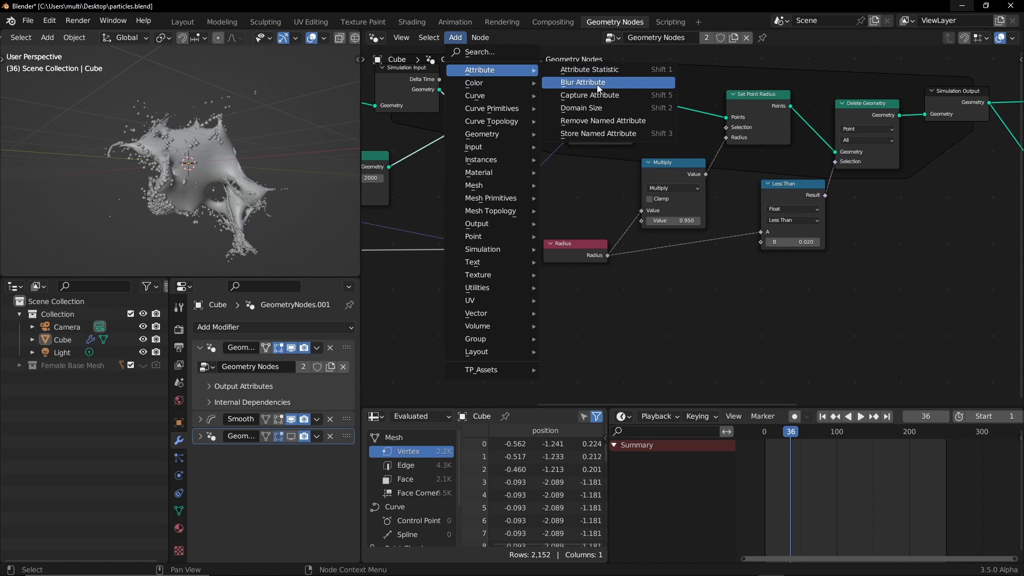
pyautogui.click(582, 81)
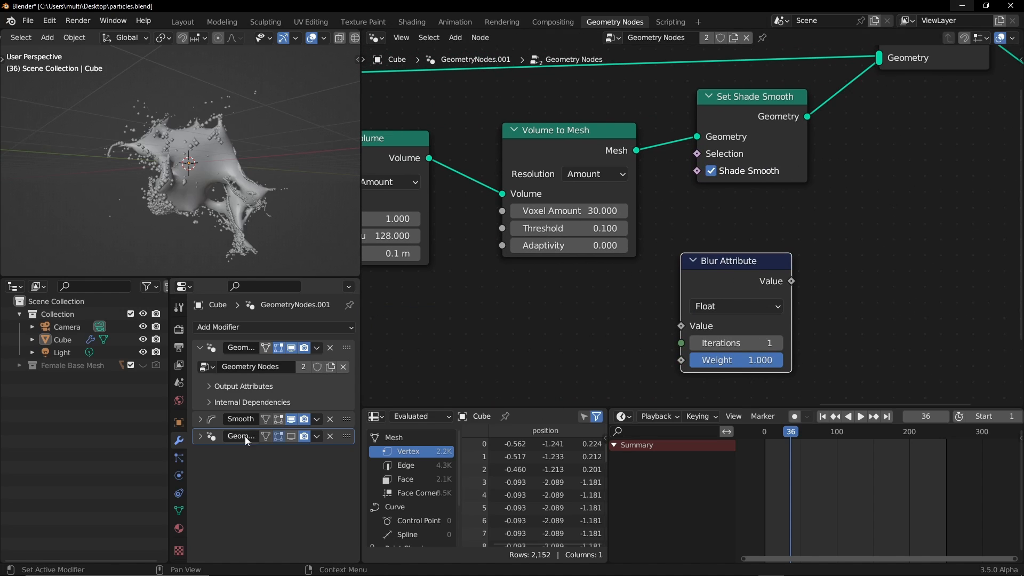
pyautogui.moveTo(332, 421)
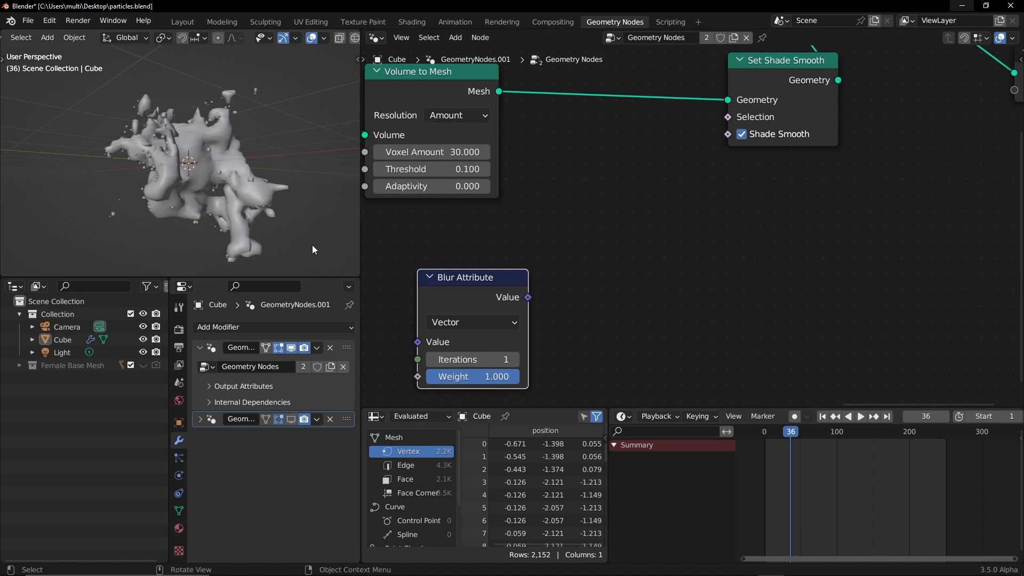
pyautogui.moveTo(236, 233)
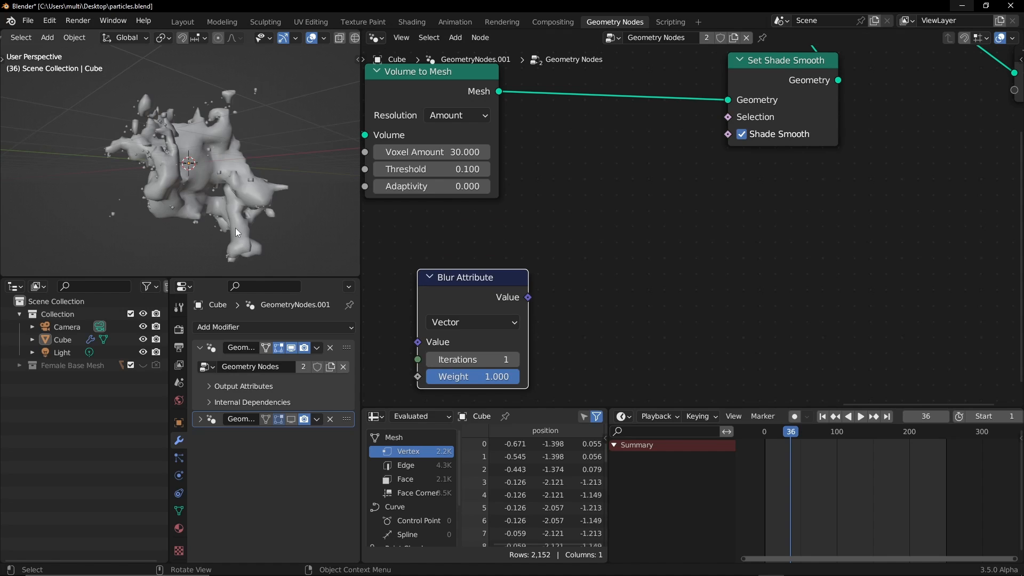
pyautogui.moveTo(227, 208)
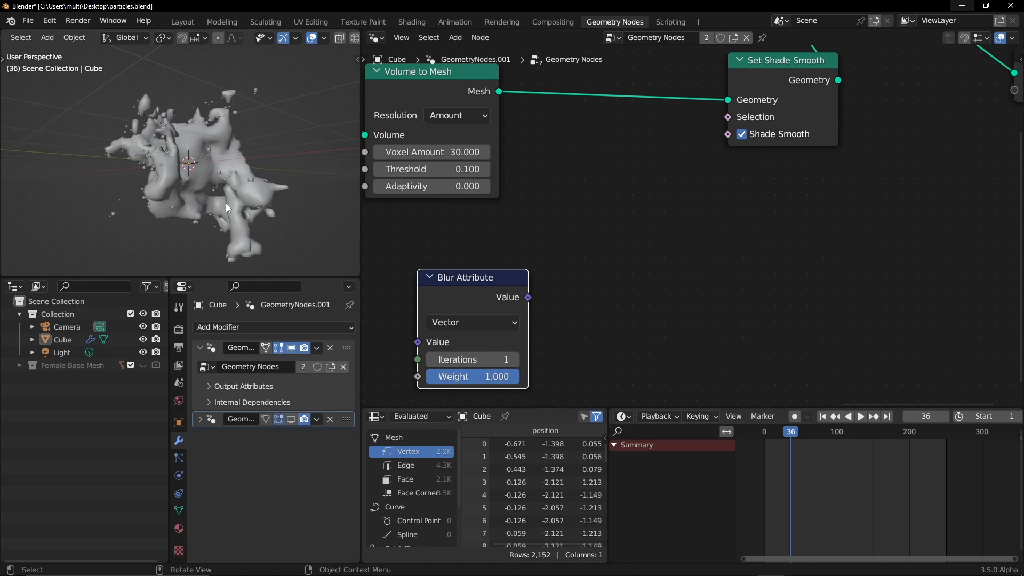
pyautogui.moveTo(552, 180)
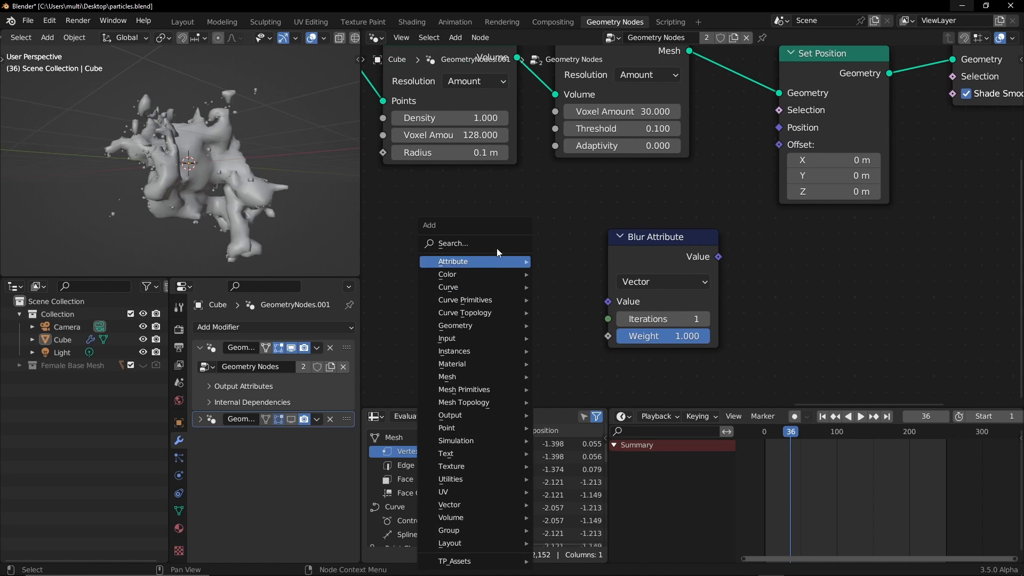
# - Add a Position input node to feed the 12-iteration Blur Attribute
pyautogui.click(447, 337)
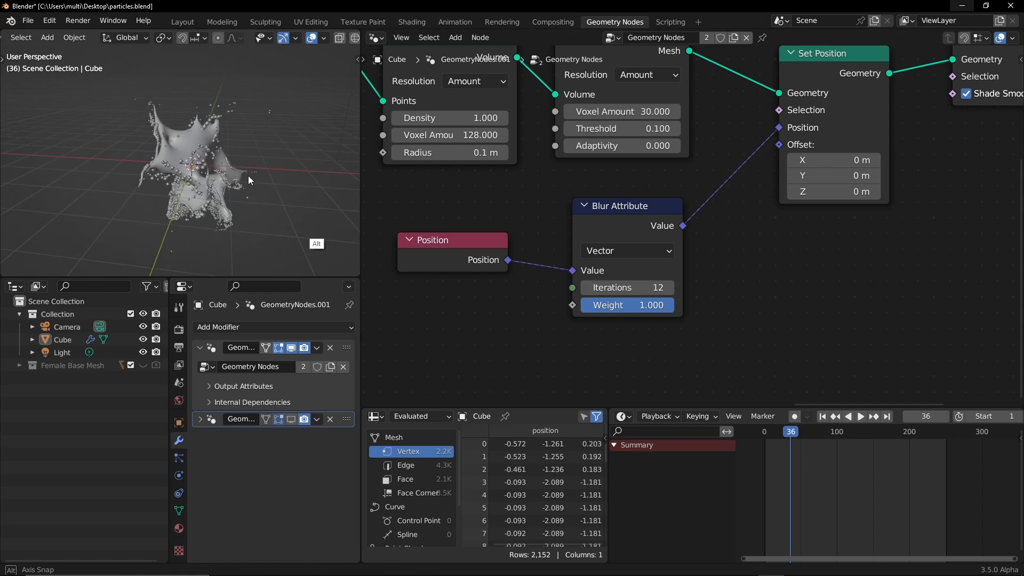
# - Jump to frame 1 and play the simulation to view the blurred particles
pyautogui.click(821, 416)
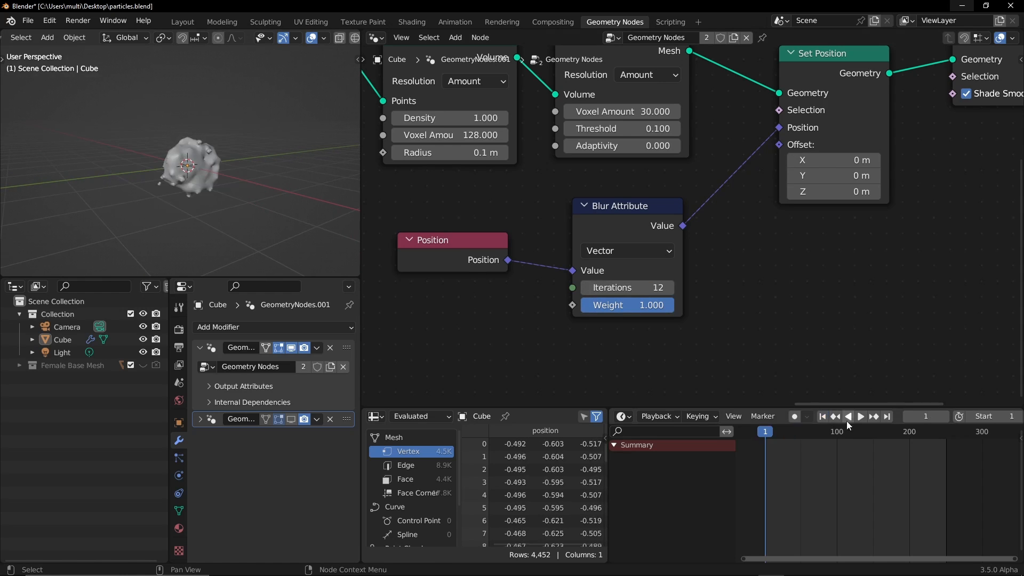
pyautogui.click(861, 416)
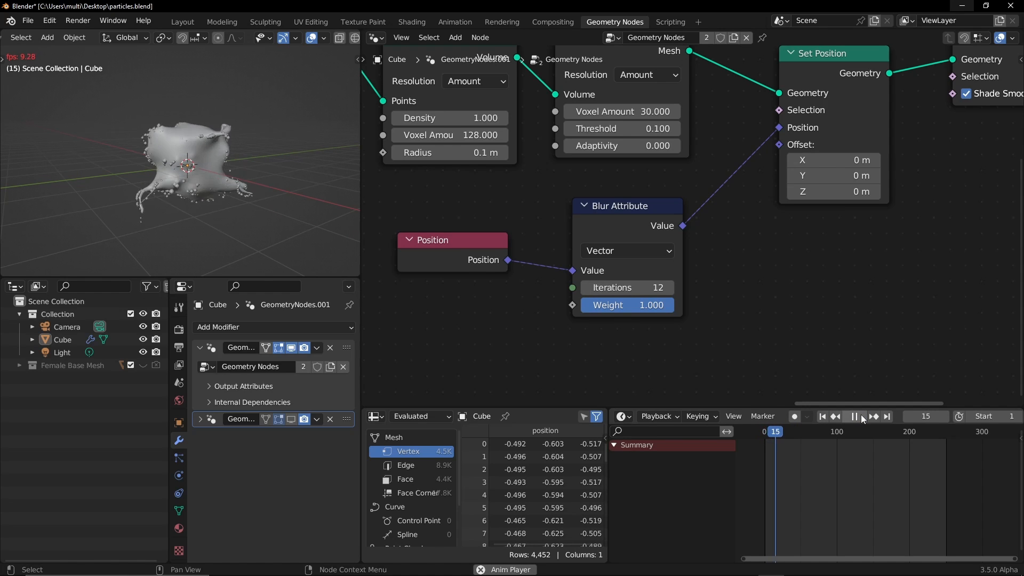
pyautogui.click(853, 416)
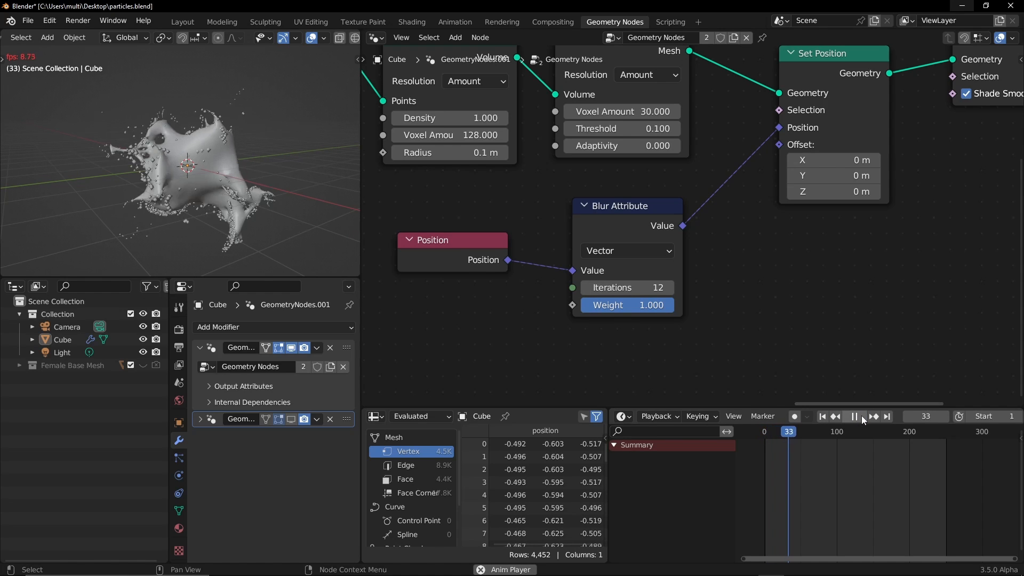